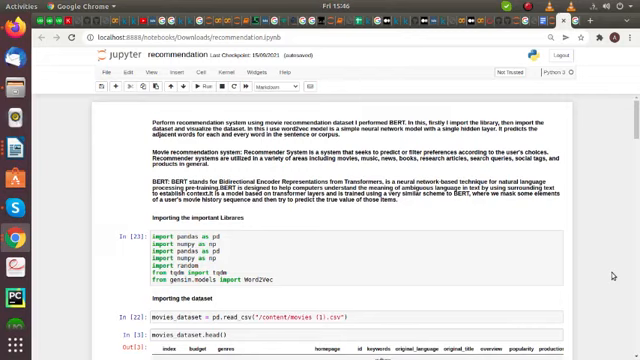
pyautogui.moveTo(592, 270)
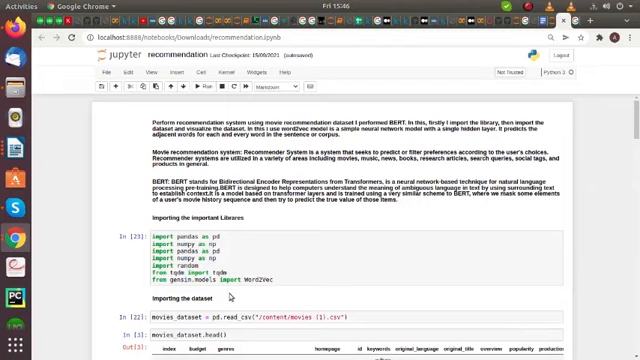
pyautogui.scroll(-3)
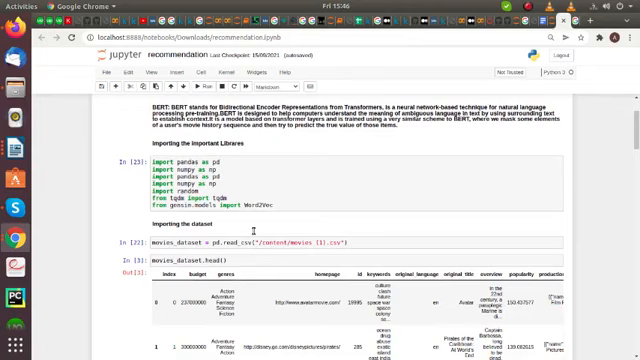
pyautogui.scroll(-3)
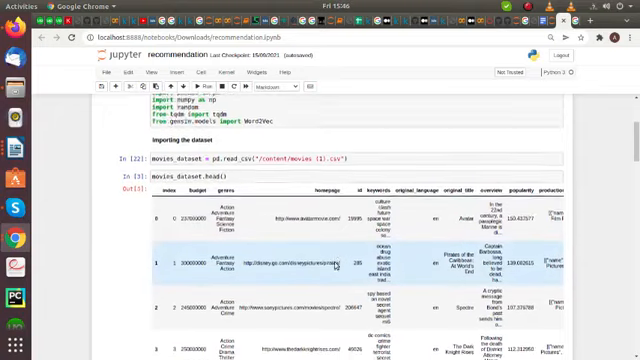
pyautogui.scroll(-3)
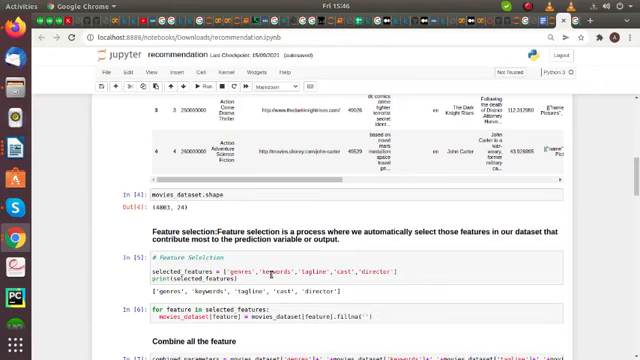
pyautogui.scroll(-3)
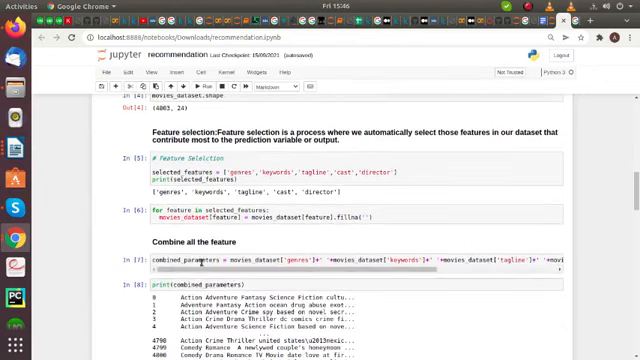
pyautogui.scroll(-3)
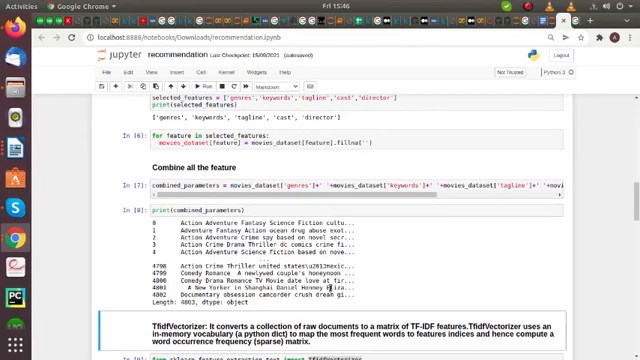
pyautogui.scroll(-3)
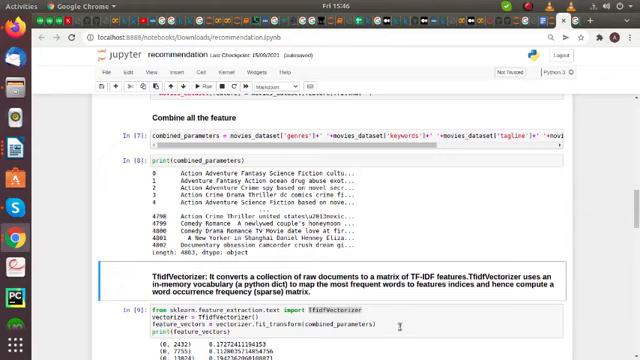
pyautogui.scroll(-3)
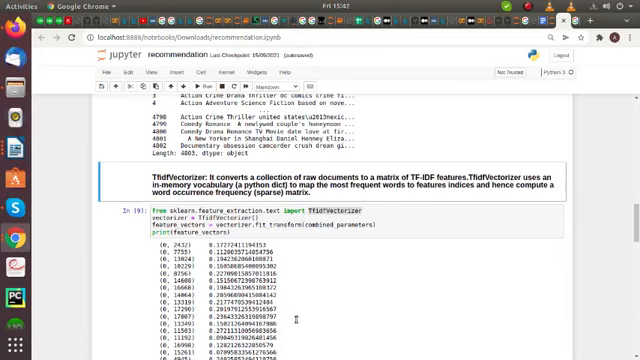
pyautogui.scroll(-3)
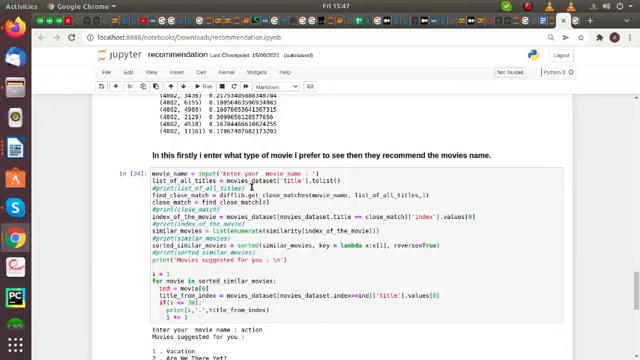
pyautogui.scroll(-3)
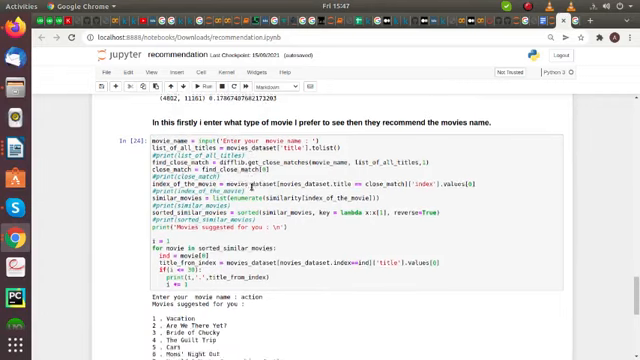
pyautogui.scroll(-3)
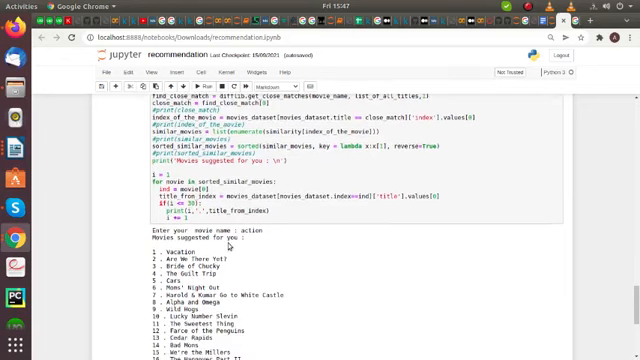
pyautogui.scroll(-3)
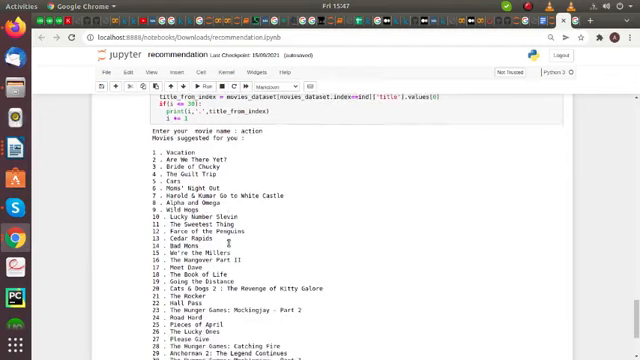
pyautogui.scroll(-3)
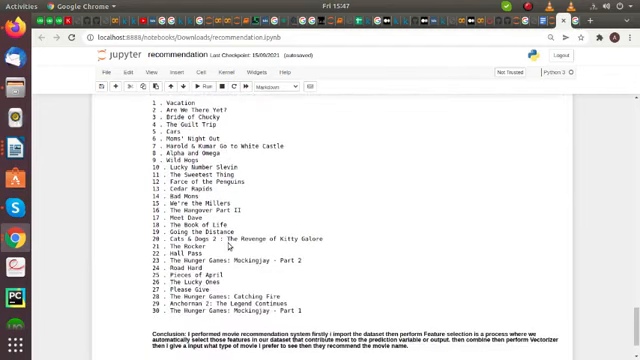
pyautogui.scroll(3)
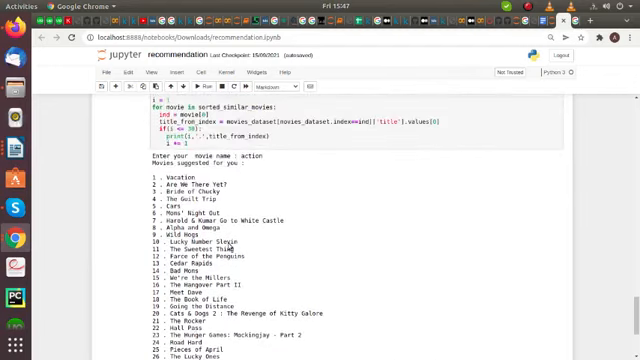
pyautogui.scroll(3)
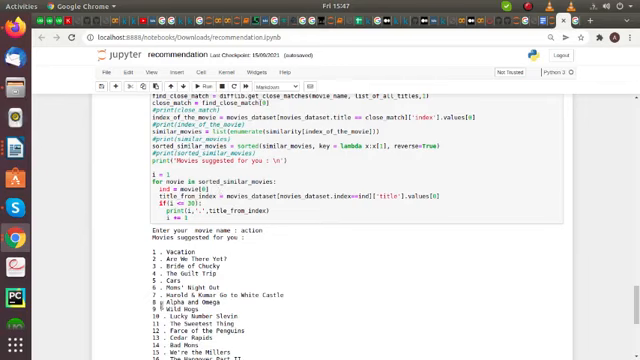
pyautogui.scroll(-3)
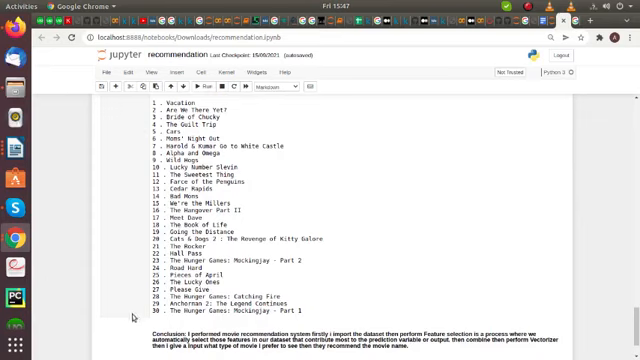
pyautogui.scroll(3)
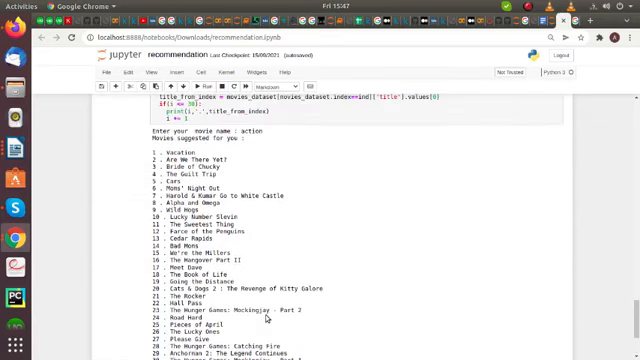